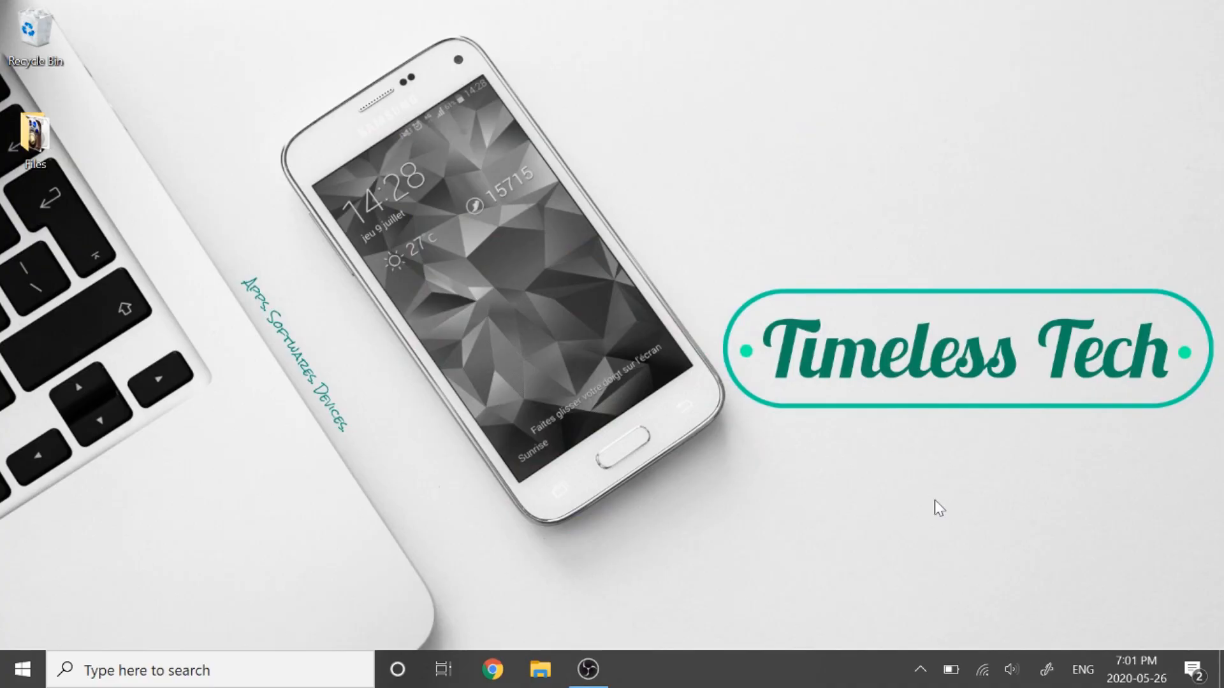
Launch Google Chrome from the taskbar to reach the Google home page
click(490, 670)
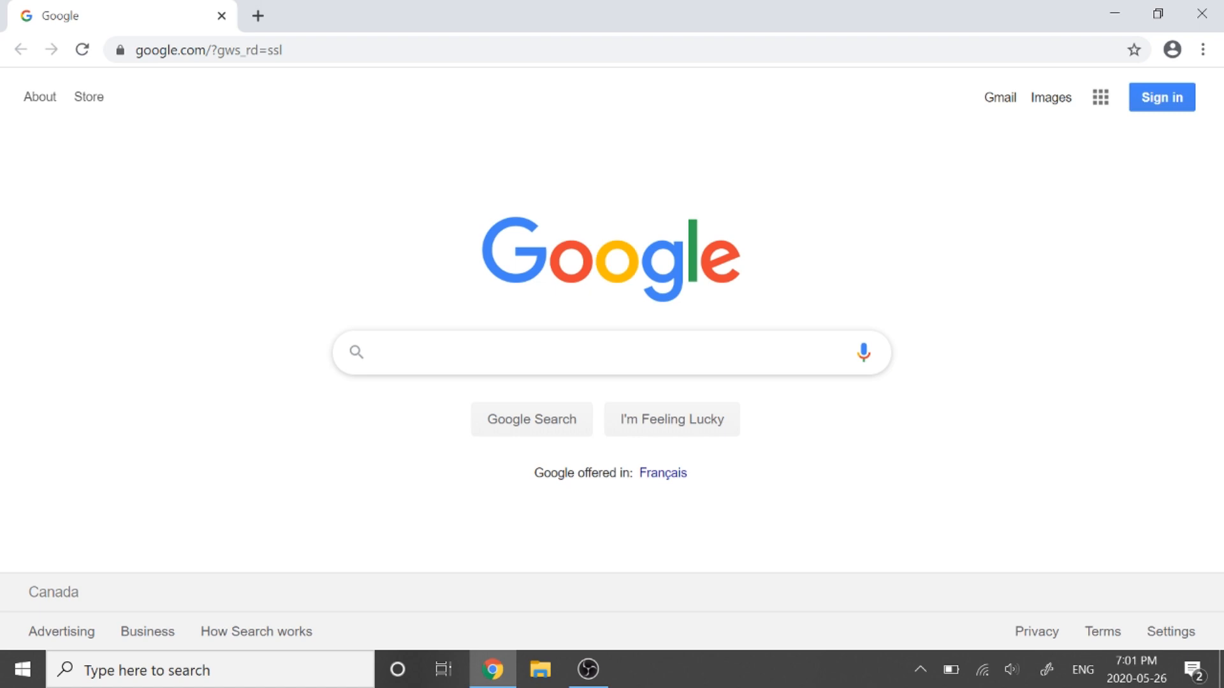
Search Google for 'will smith facebook videos' and open Will Smith's Facebook Videos page
text(will smith facebook videos)
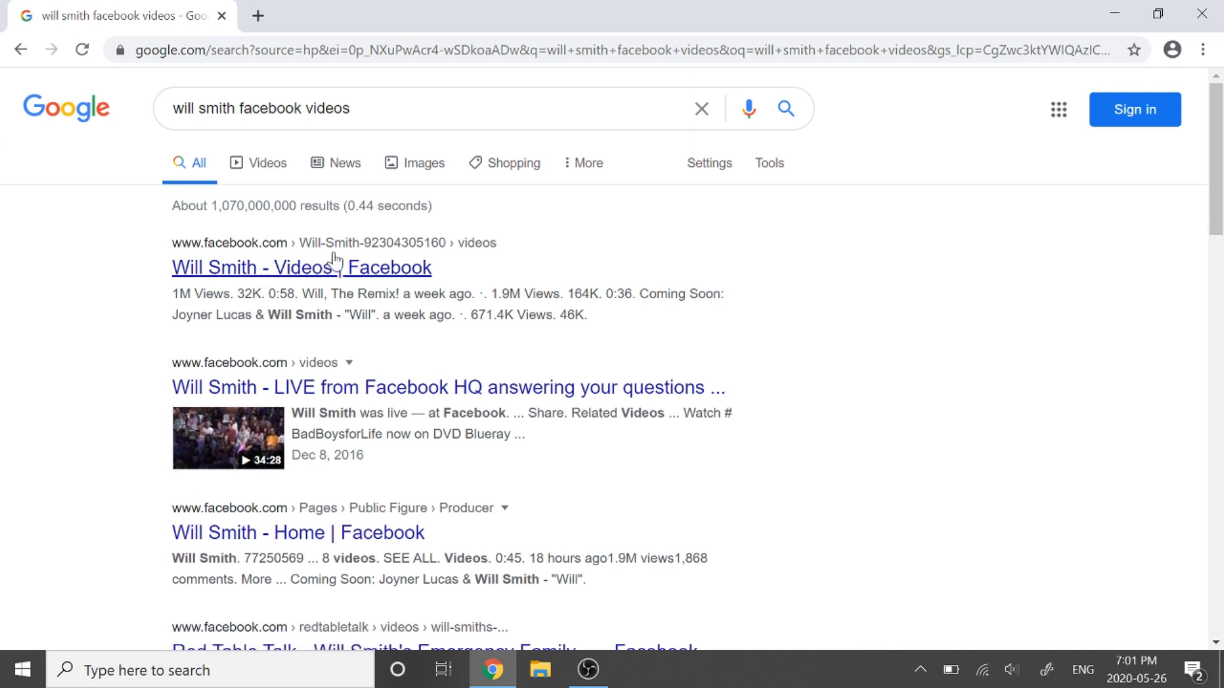
click(301, 267)
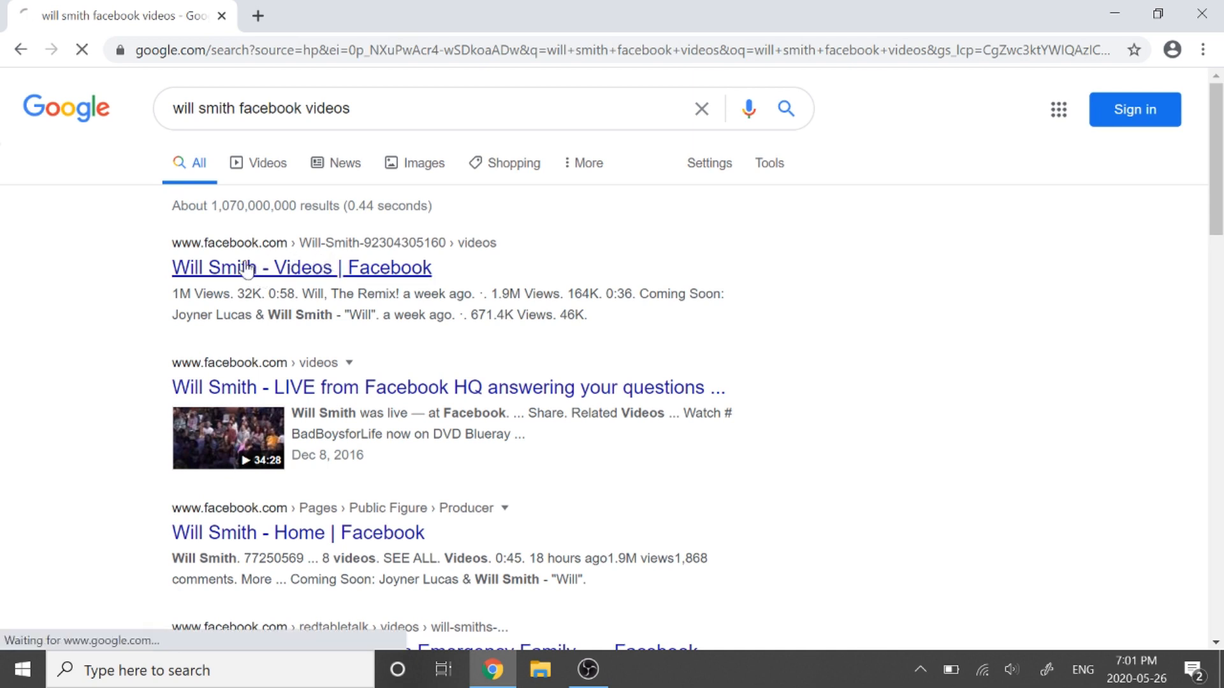
click(302, 267)
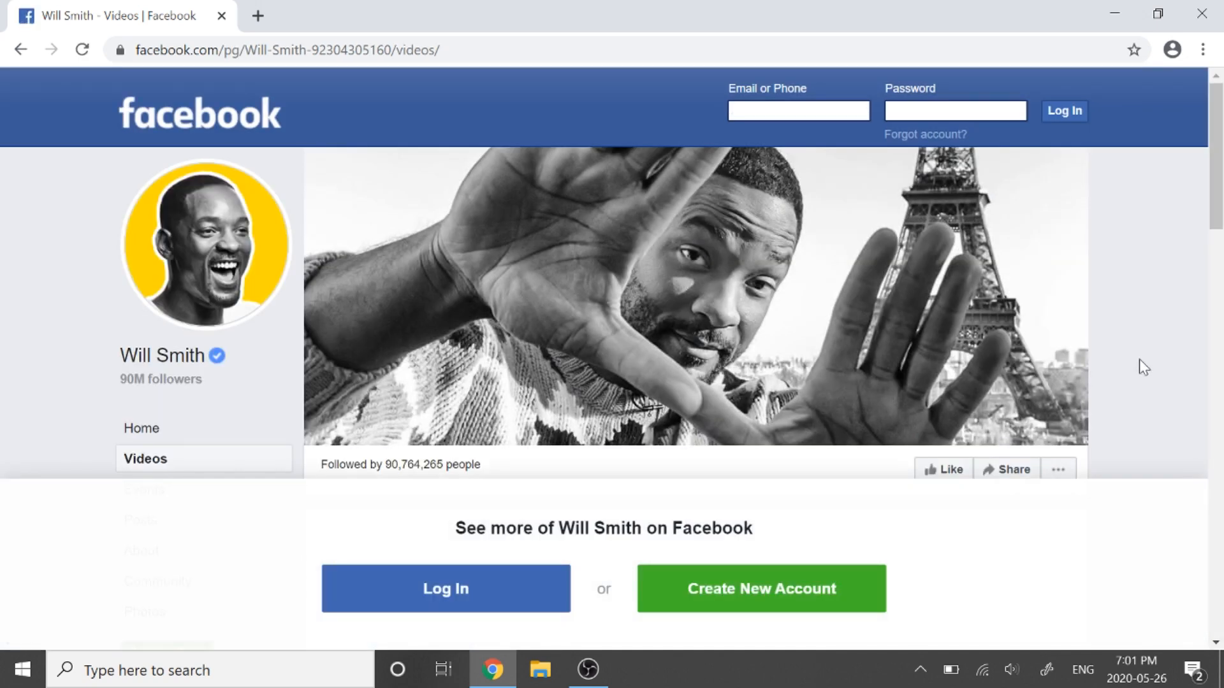
scroll(down, 3)
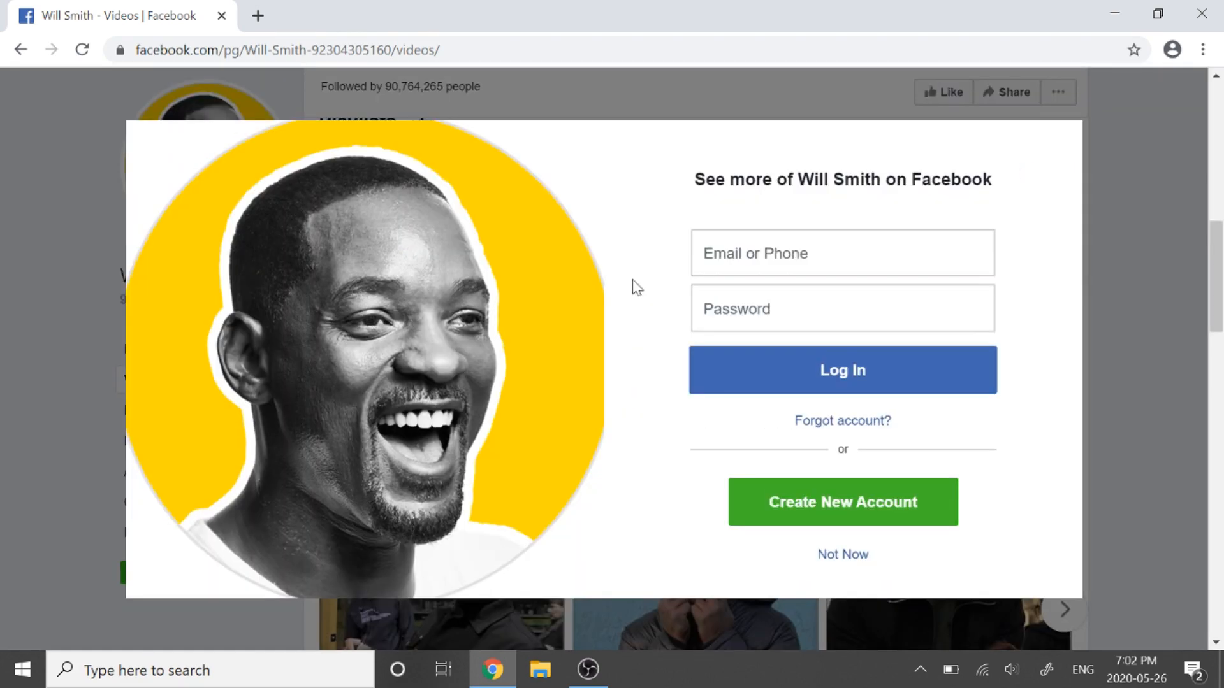
Dismiss the Not Now sign-in prompt and open the 'Will, The Remix!' video
click(842, 553)
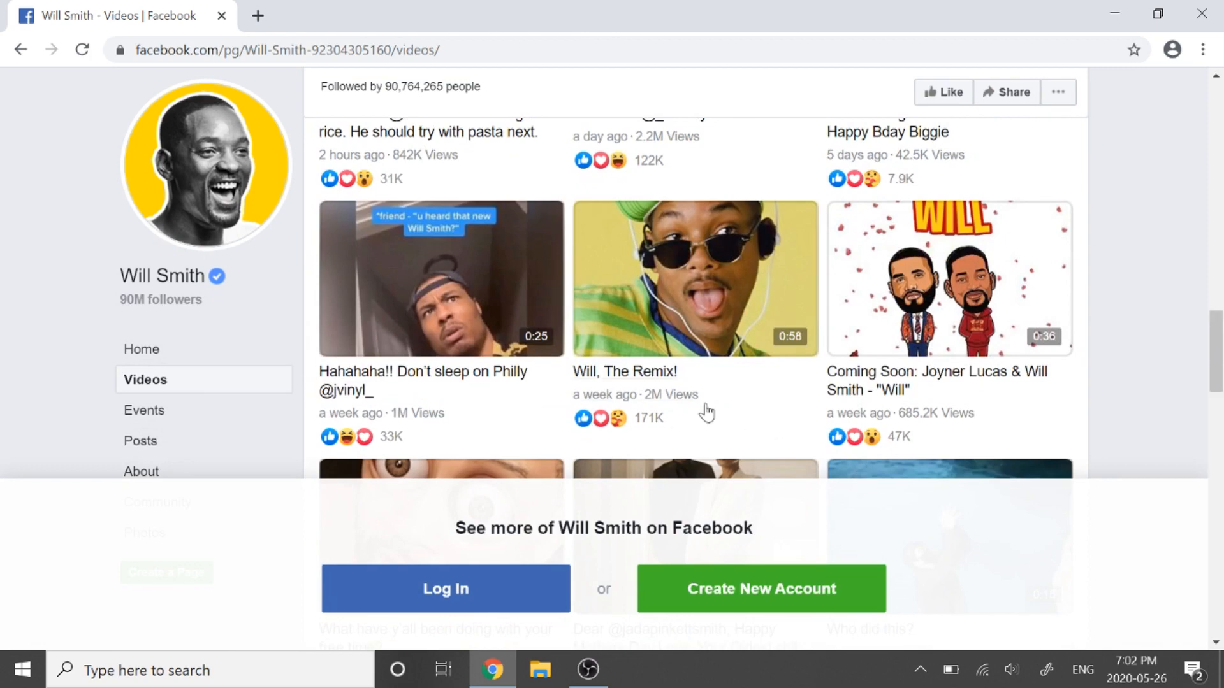
scroll(down, 3)
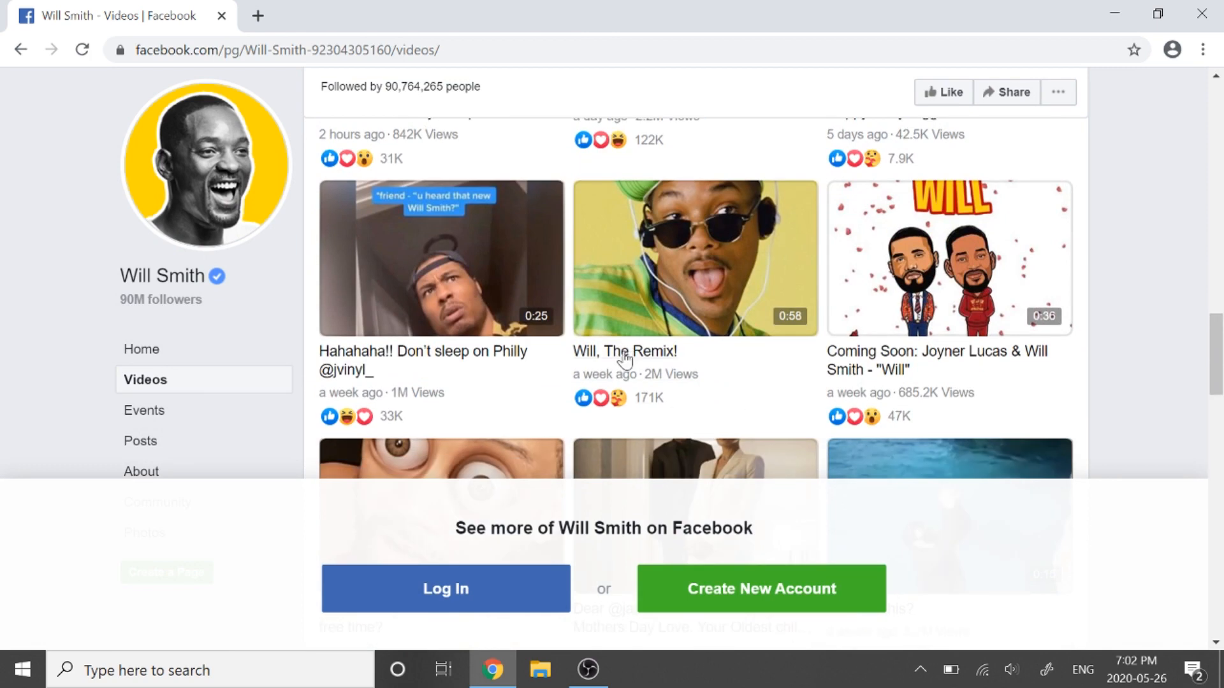
click(692, 259)
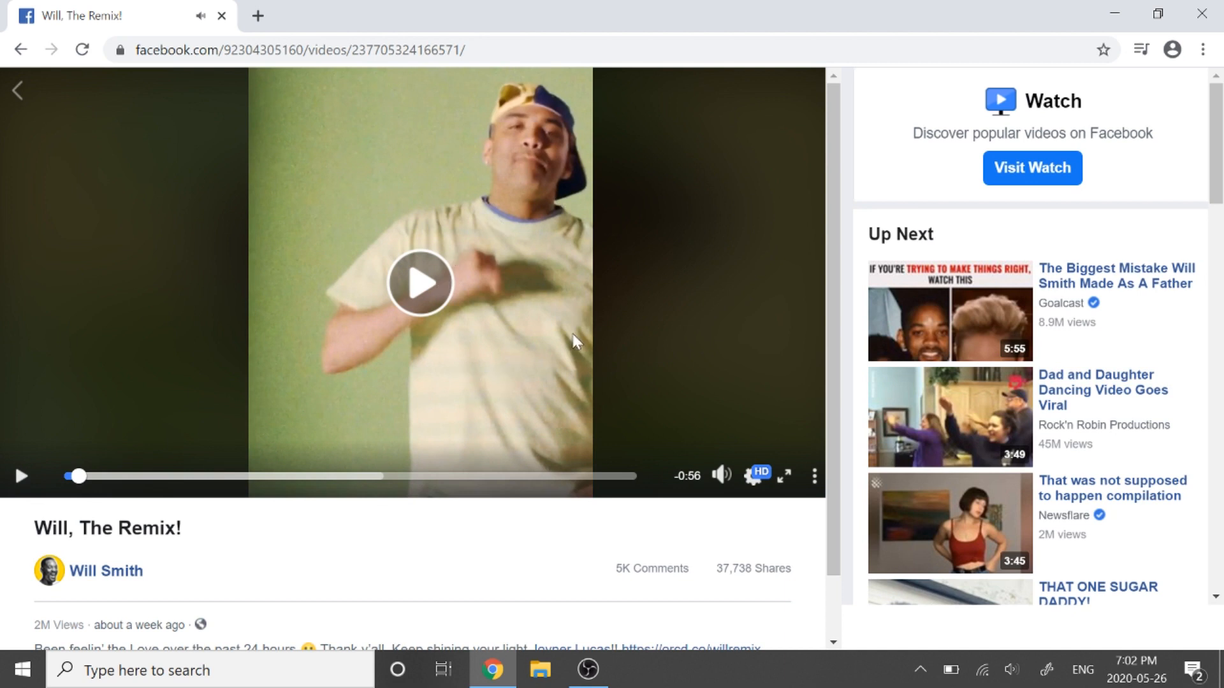
mouse_move(820, 515)
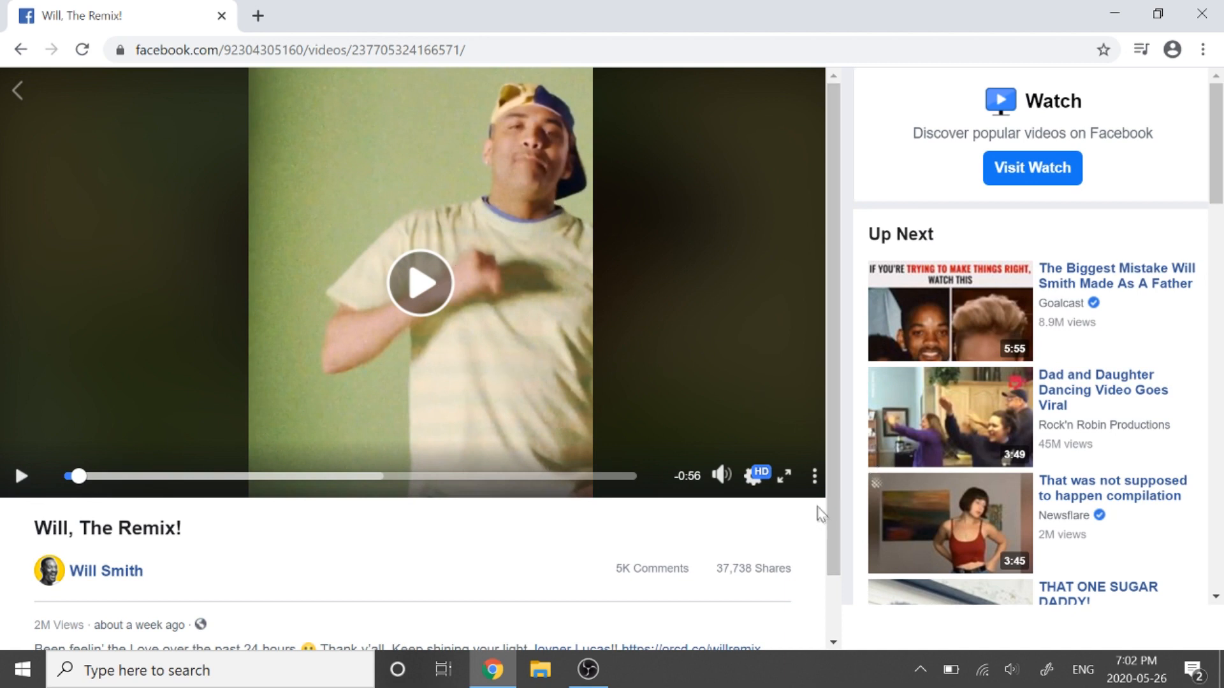
Open the video player's settings menu showing quality options at Auto 720p
click(814, 477)
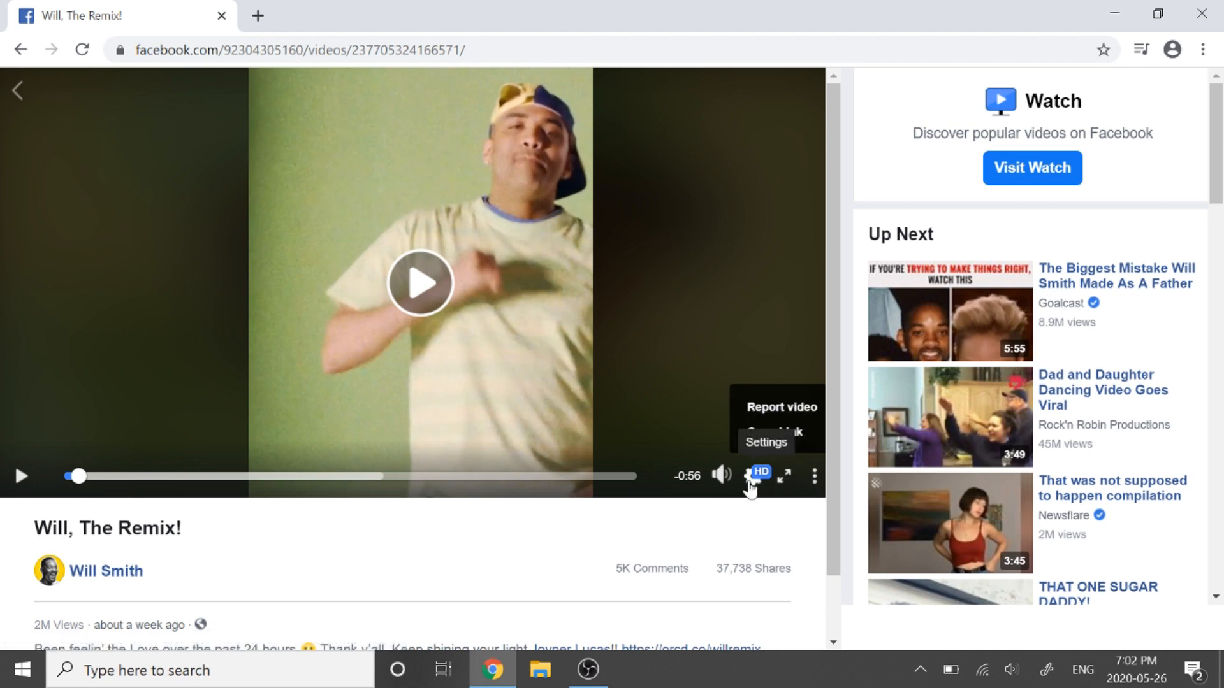
click(750, 476)
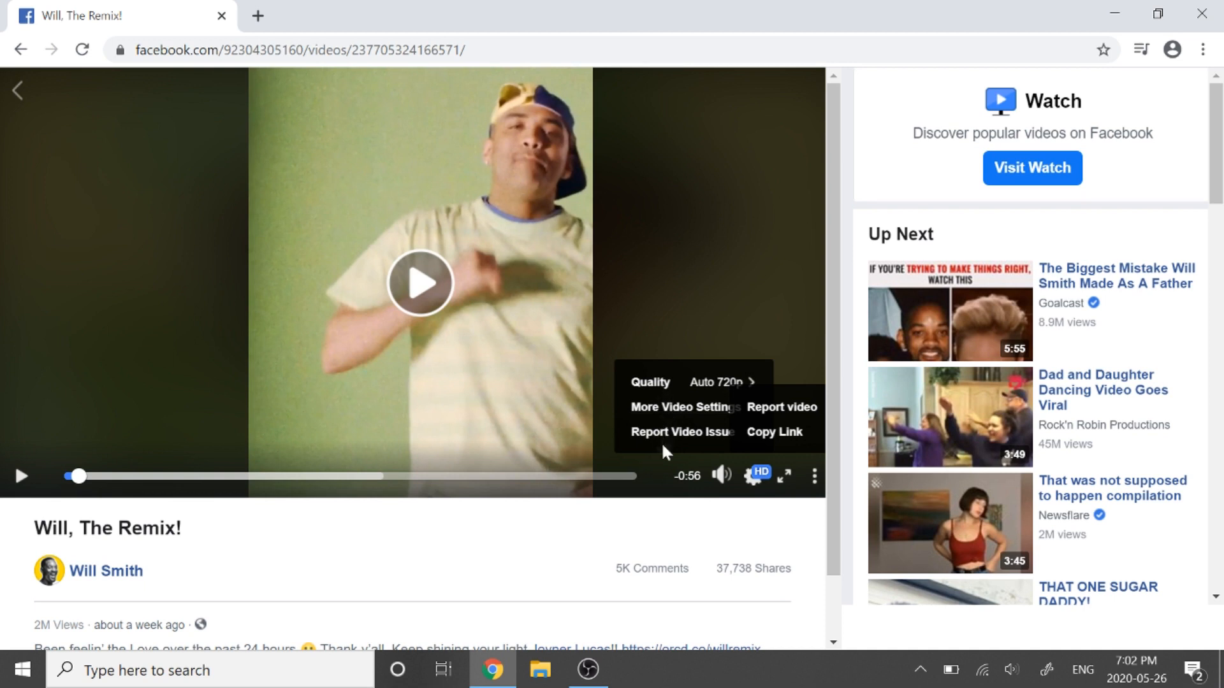
mouse_move(420, 545)
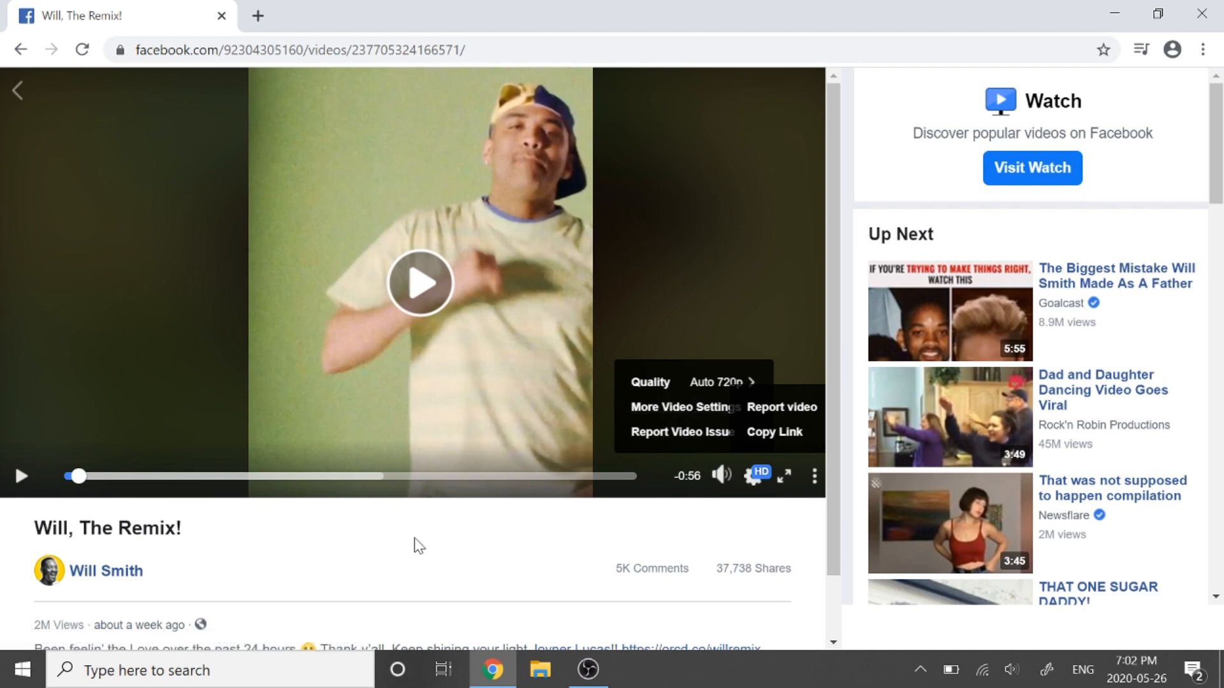
mouse_move(335, 525)
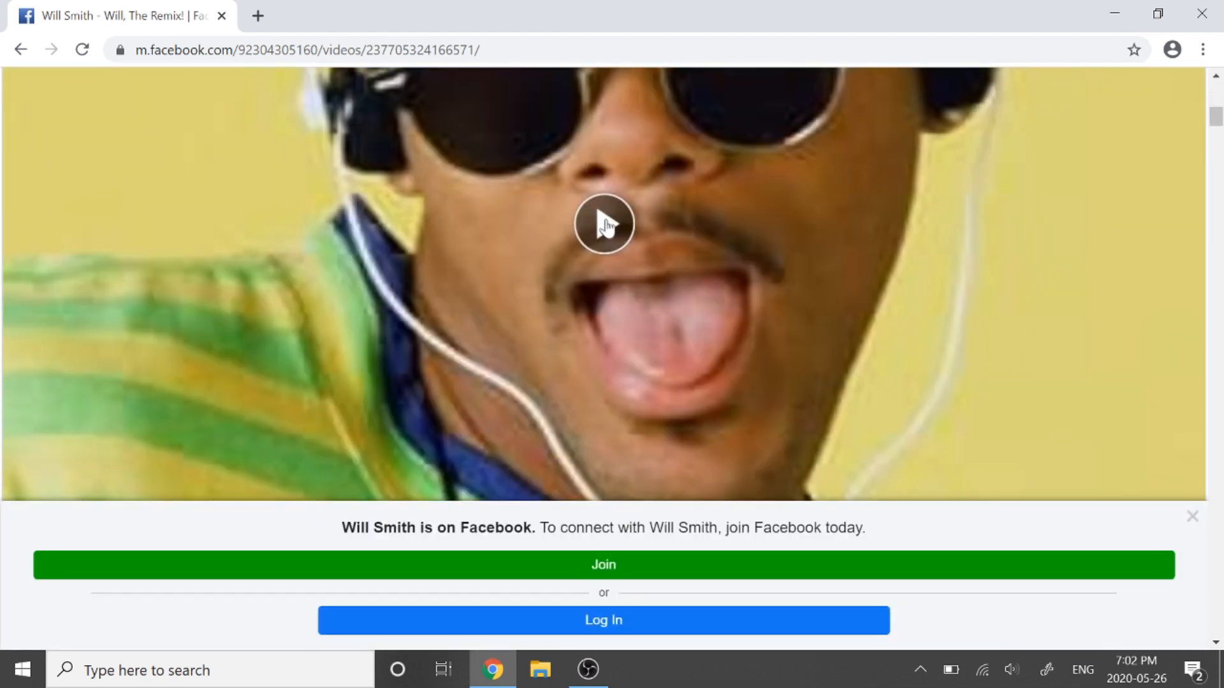
Play the video on the m.facebook.com page and open Chrome's developer tools with F12
click(603, 225)
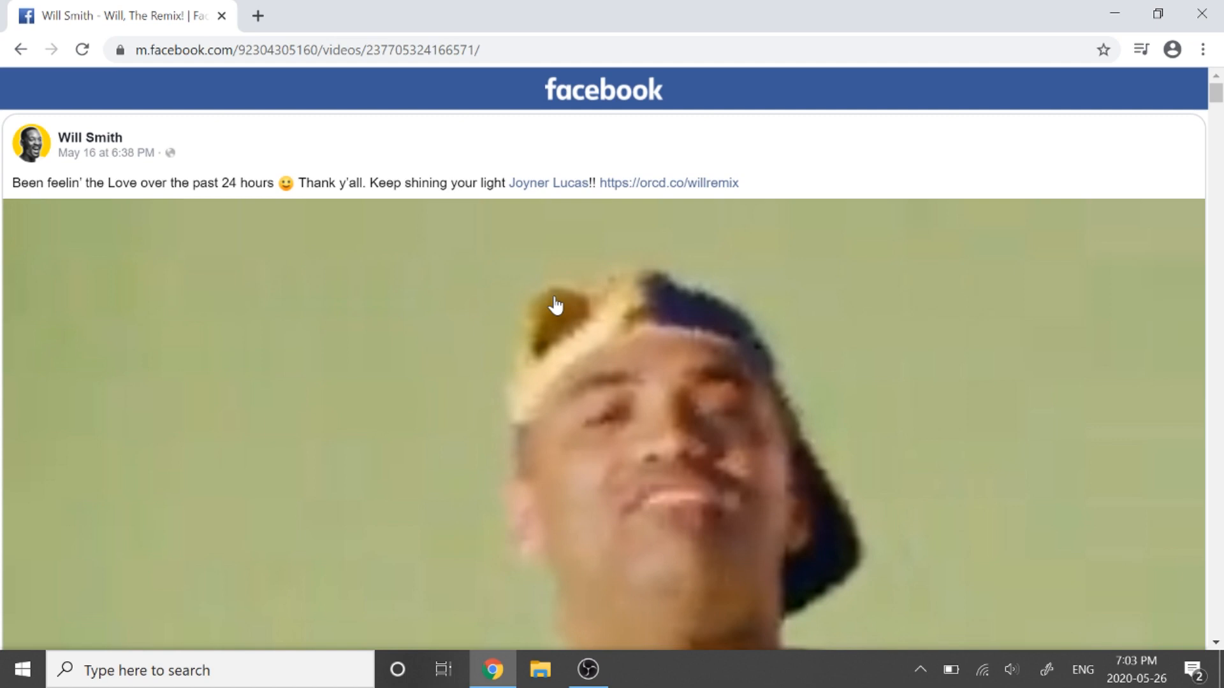
mouse_move(799, 160)
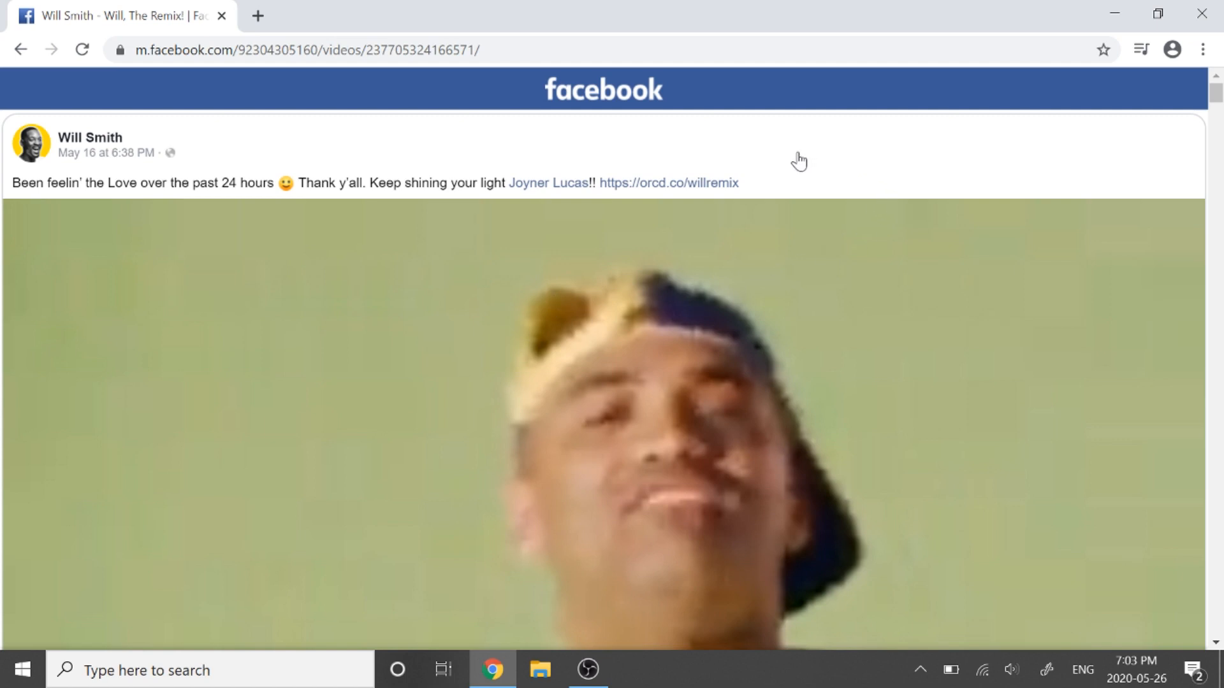
right_click(800, 160)
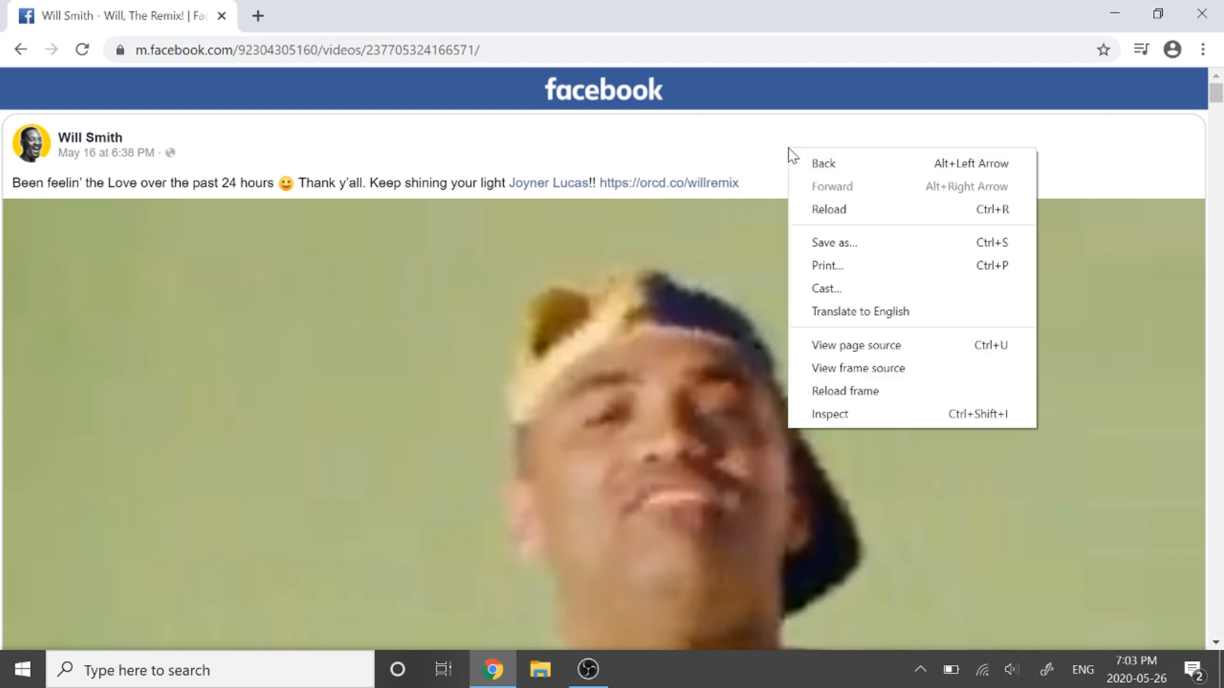
mouse_move(877, 282)
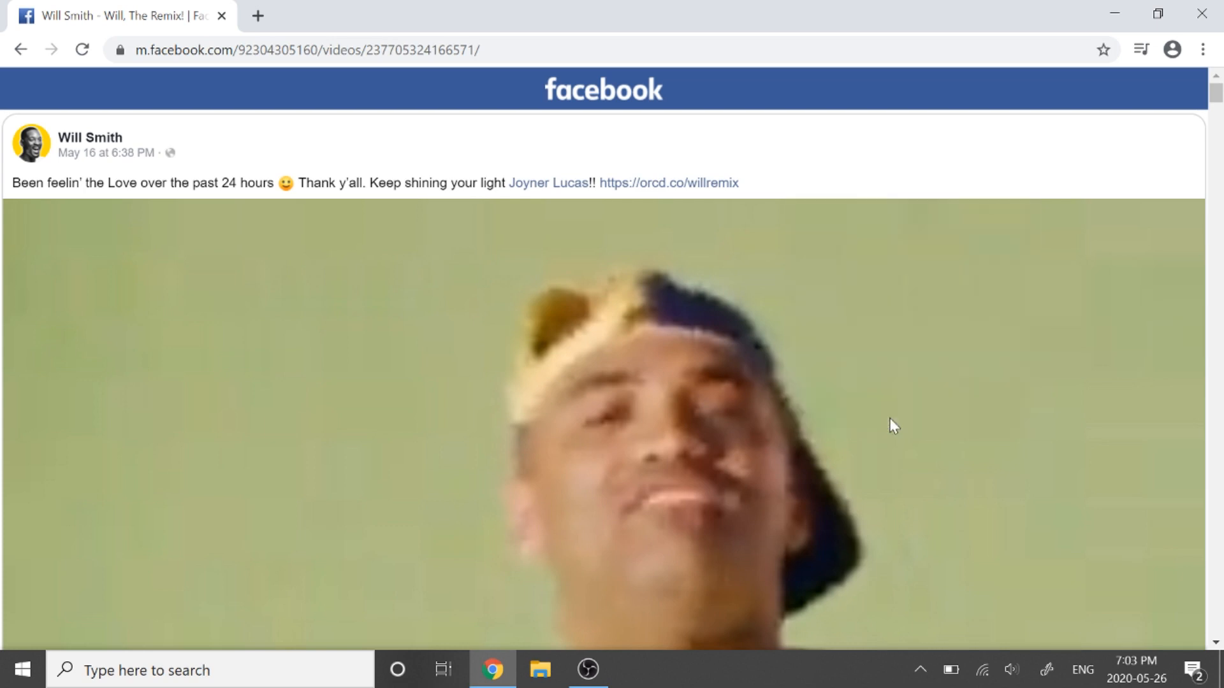
key(F12)
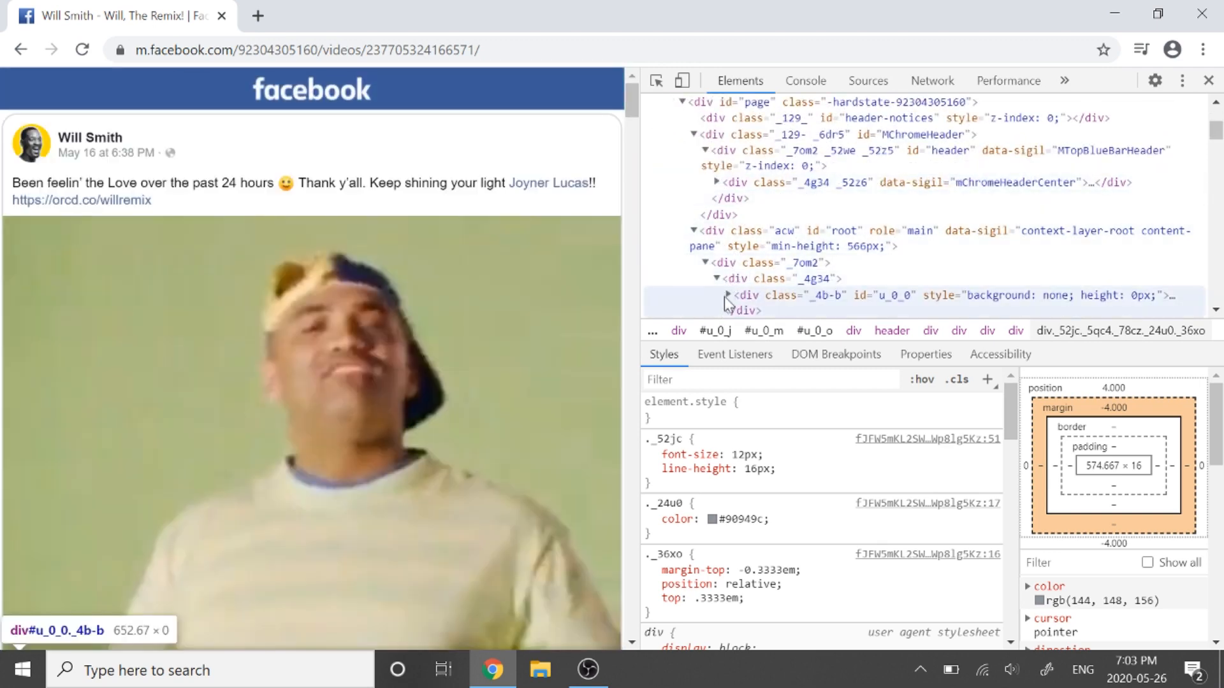
Expand header nodes in the Elements panel and search the markup for 'video.'
click(726, 295)
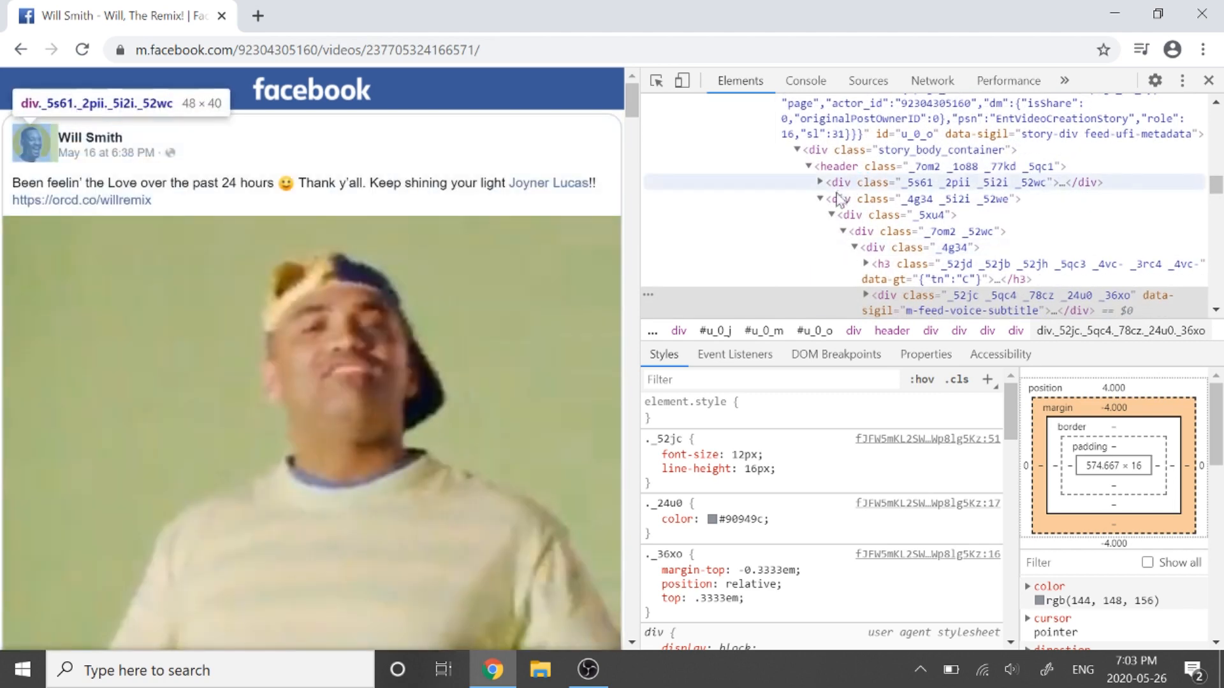
click(820, 181)
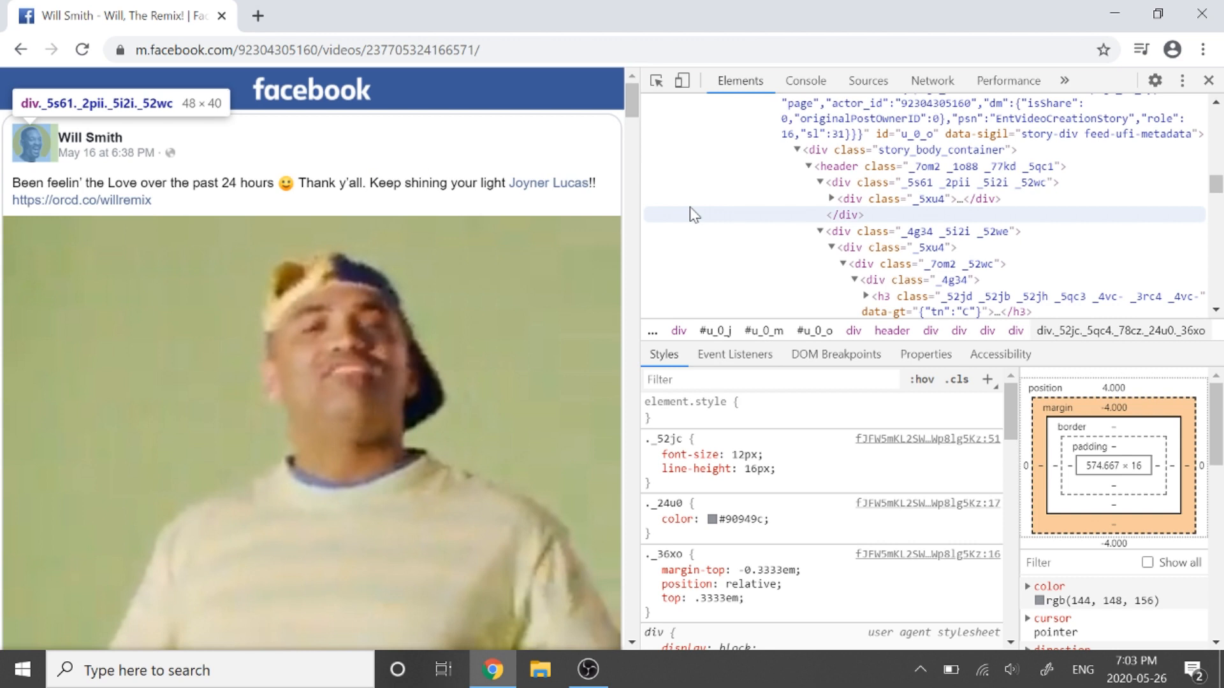
mouse_move(674, 215)
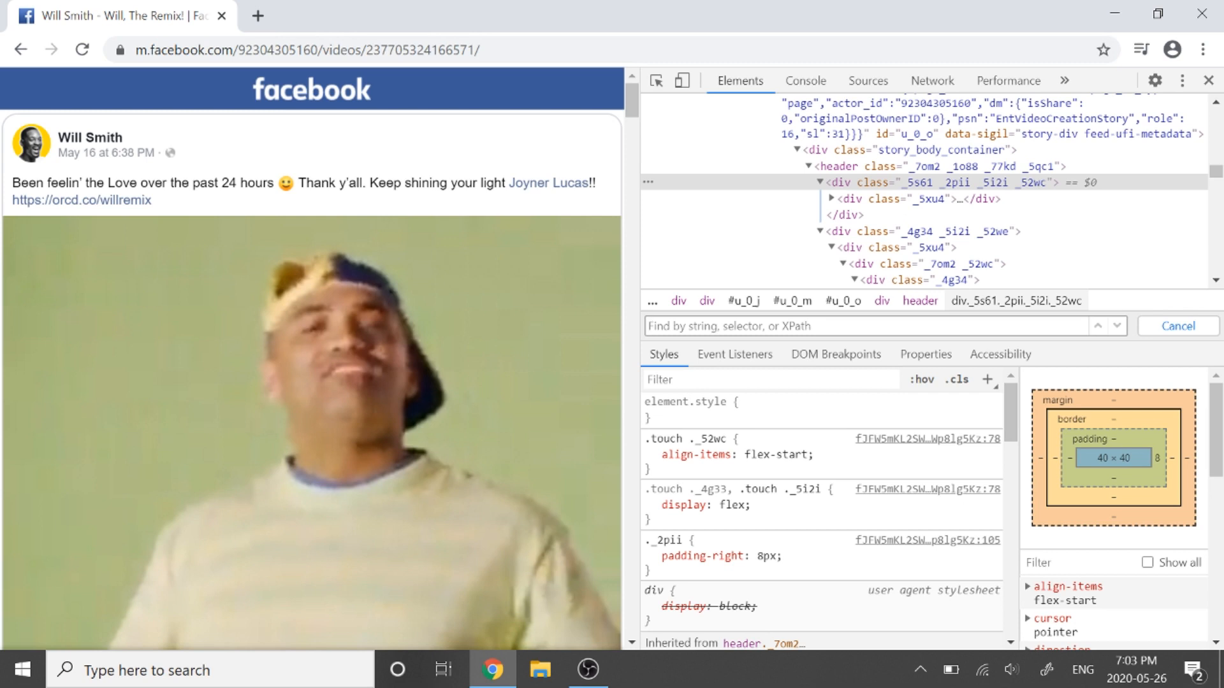
text(video.)
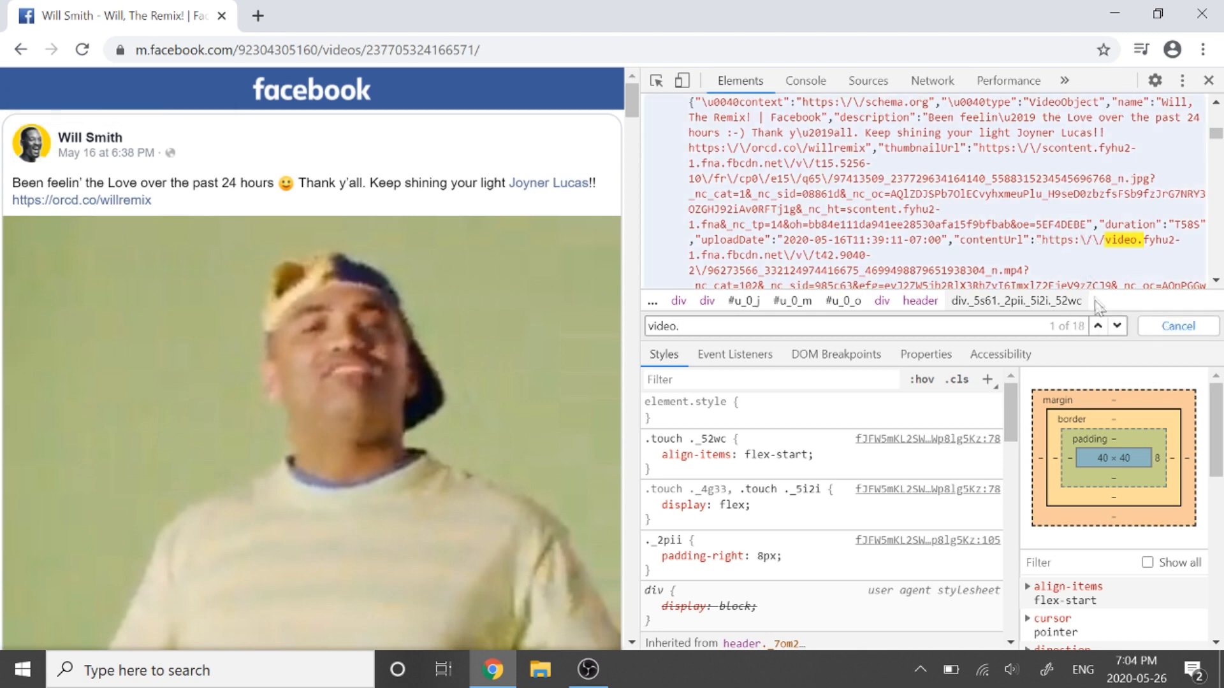
Step to the third of 18 matches, the og:video meta tag with the MP4 address
click(1117, 326)
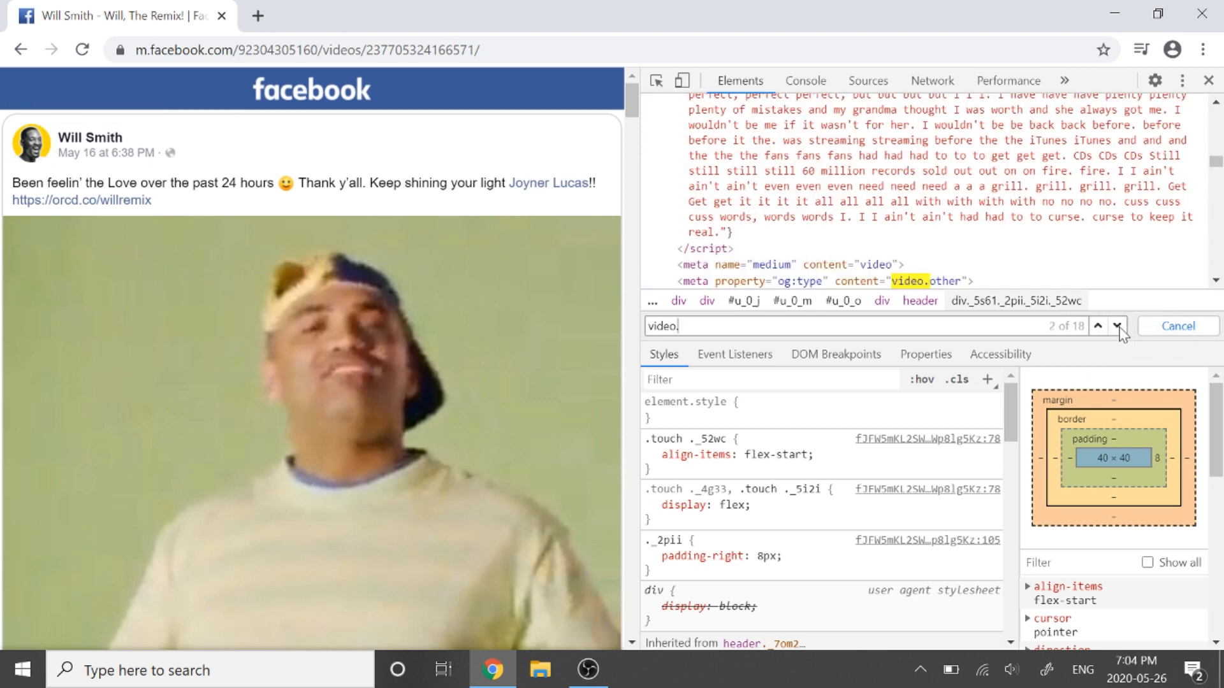
click(1117, 325)
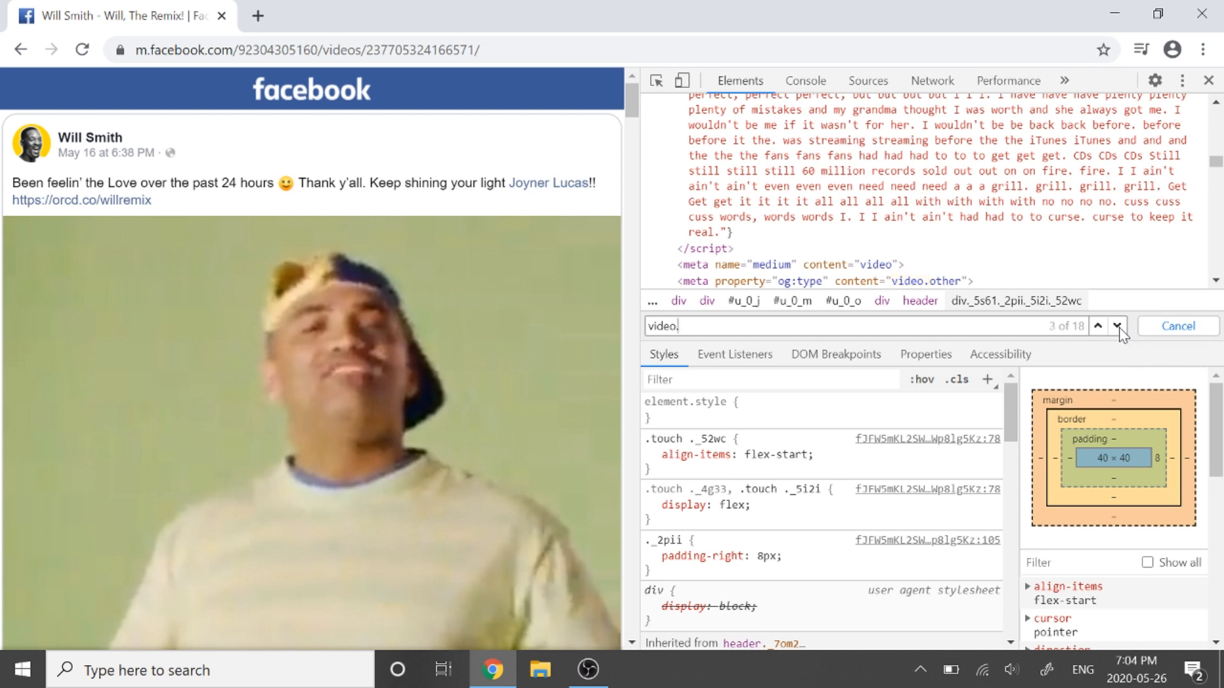
click(1096, 327)
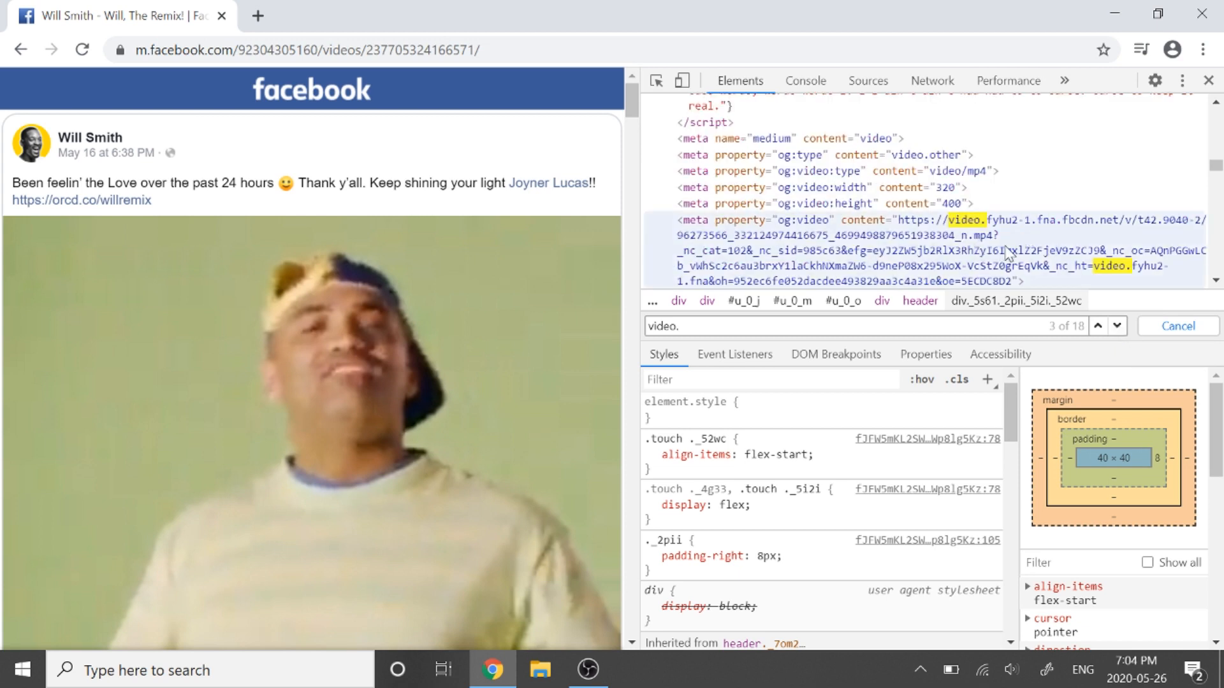
mouse_move(741, 301)
text(autobuffer)
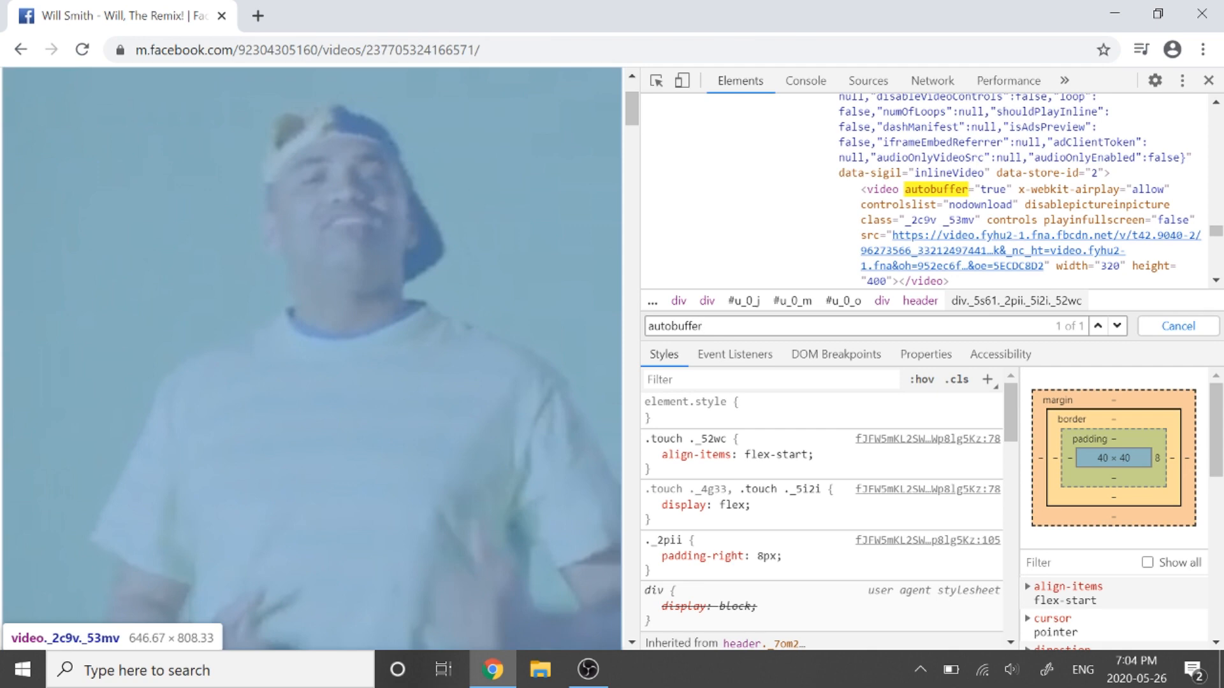
mouse_move(361, 194)
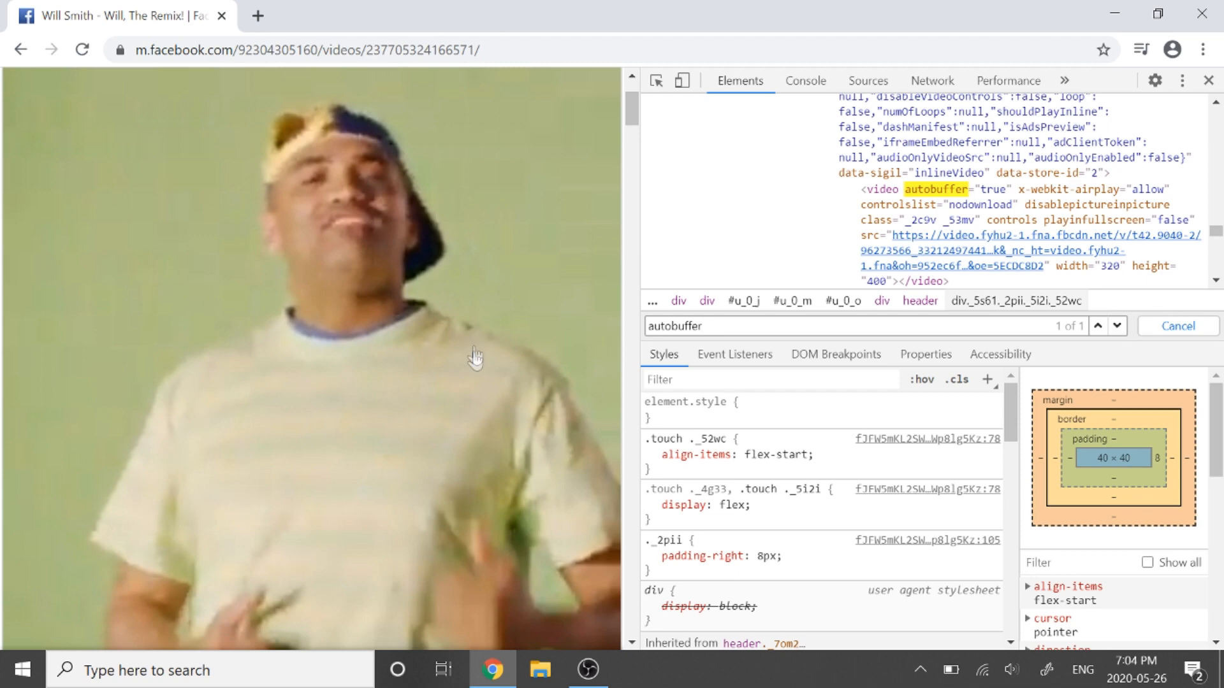
mouse_move(522, 401)
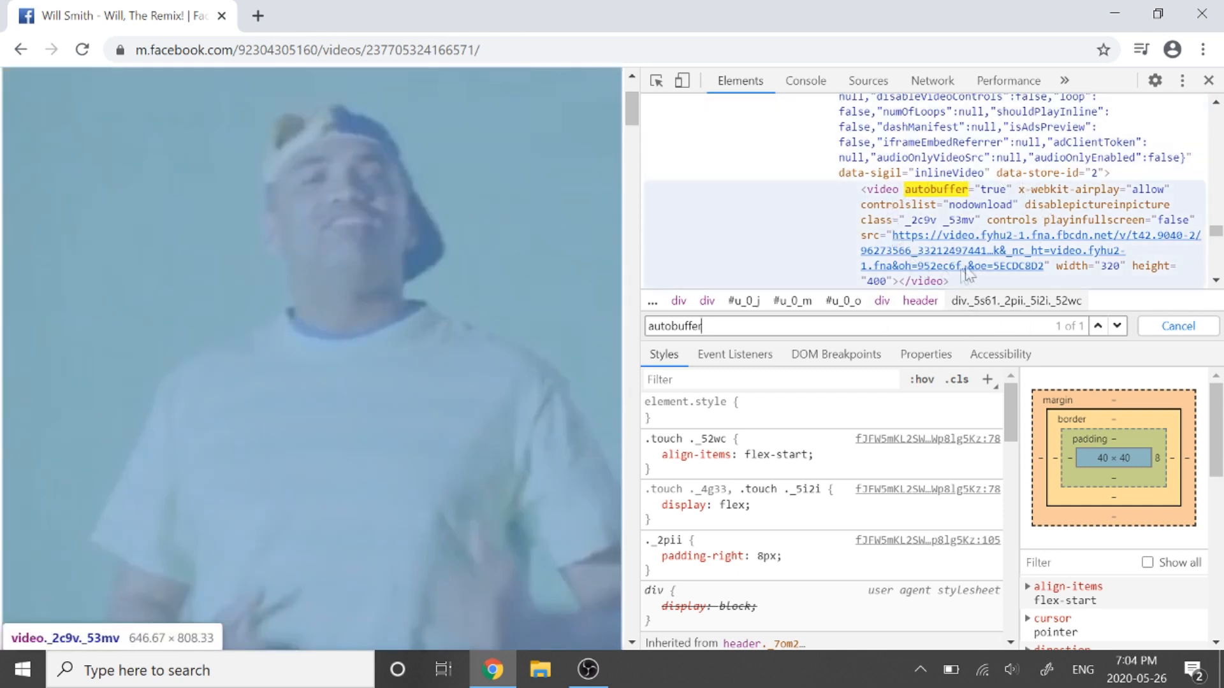
mouse_move(991, 195)
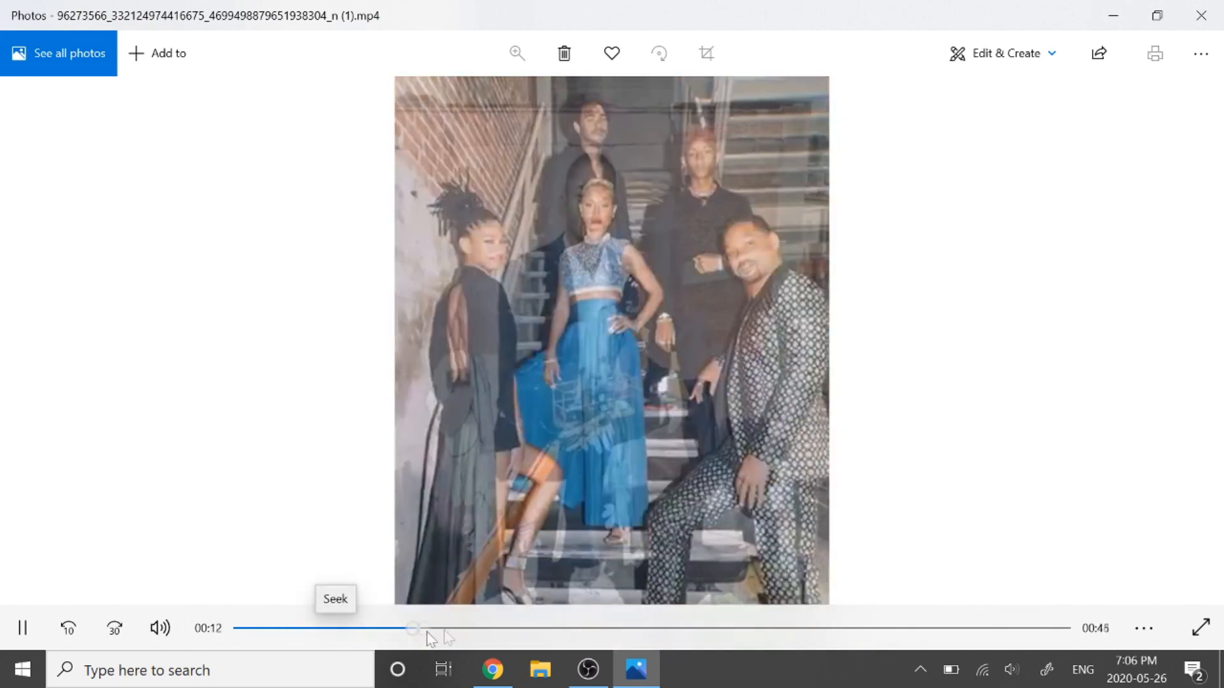
Drag the Photos seek bar forward past about 28 seconds in the downloaded video
drag(414, 629, 644, 628)
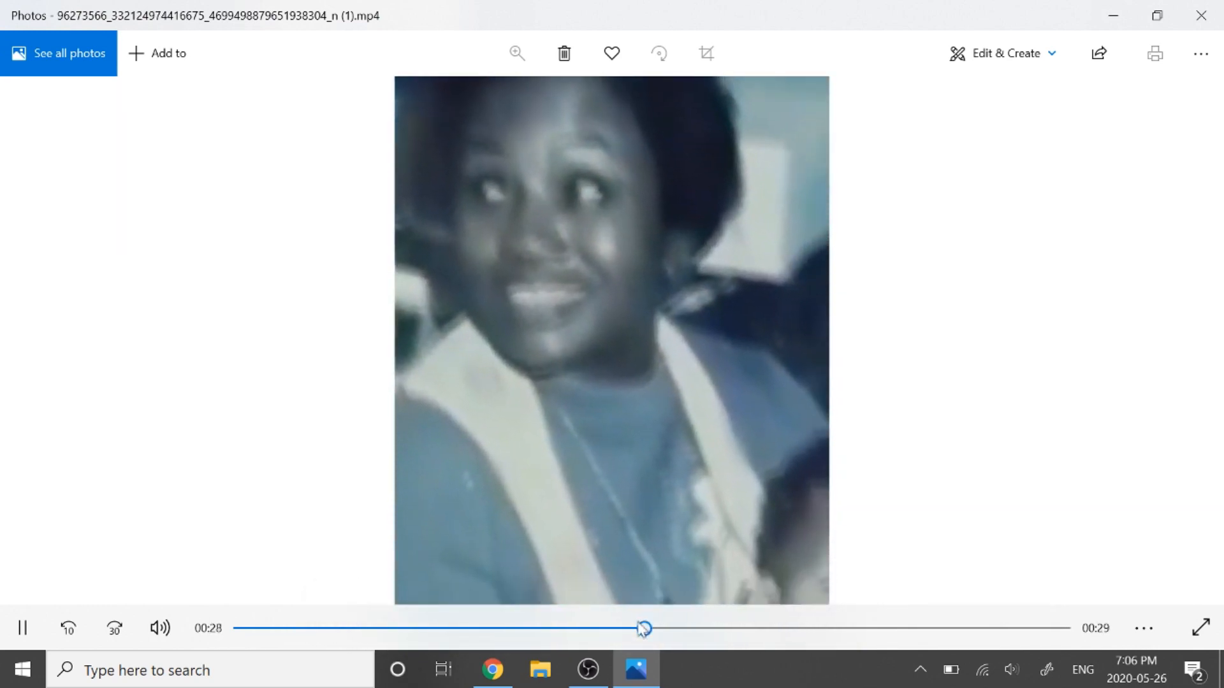
drag(642, 628, 802, 629)
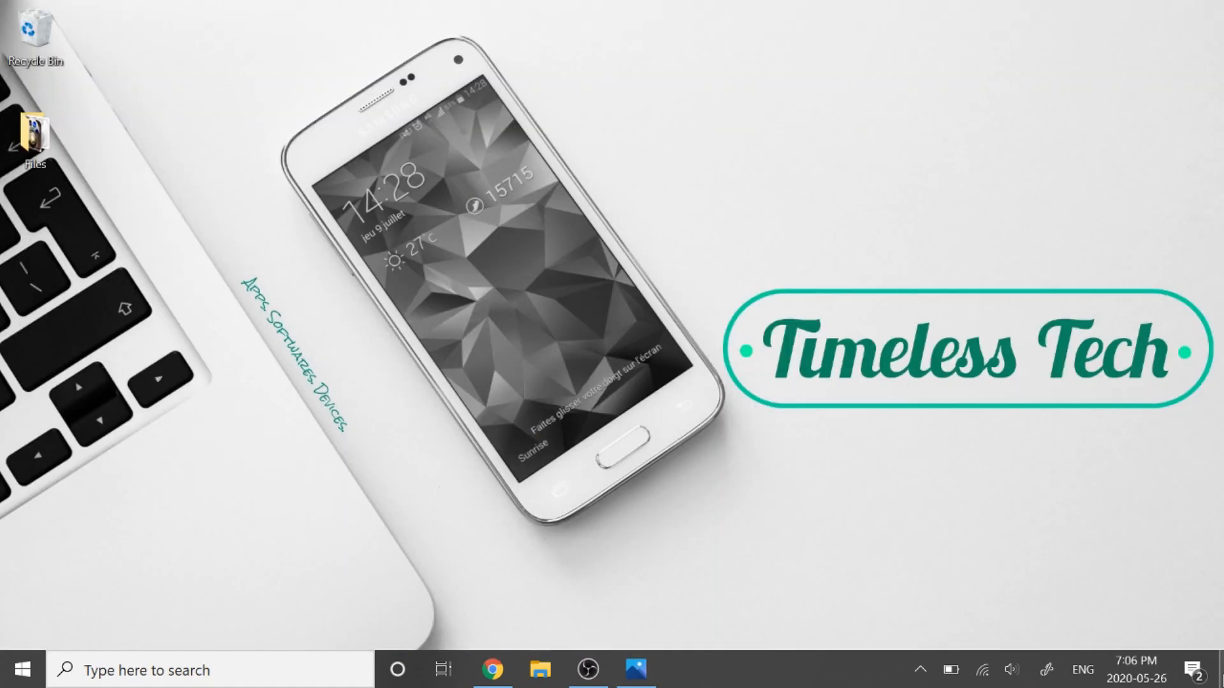
mouse_move(824, 531)
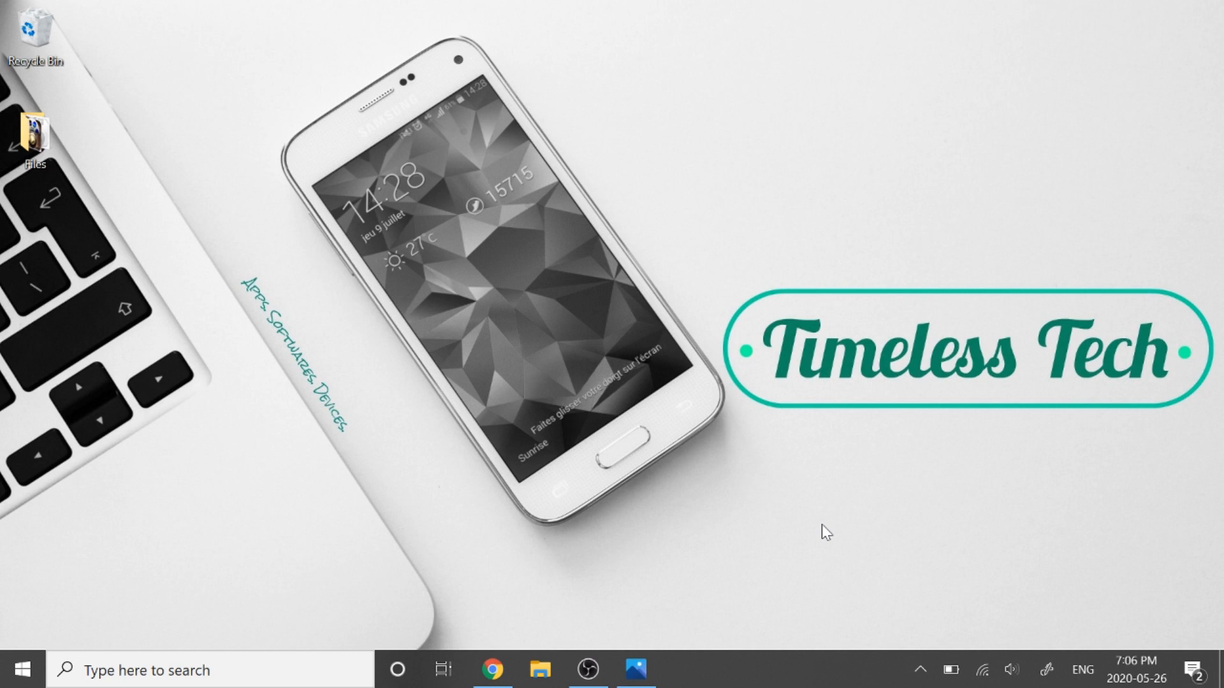